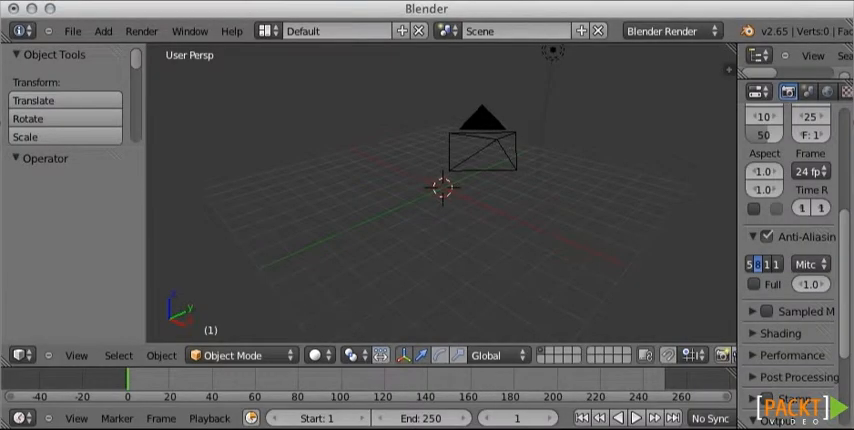
pyautogui.moveTo(623, 270)
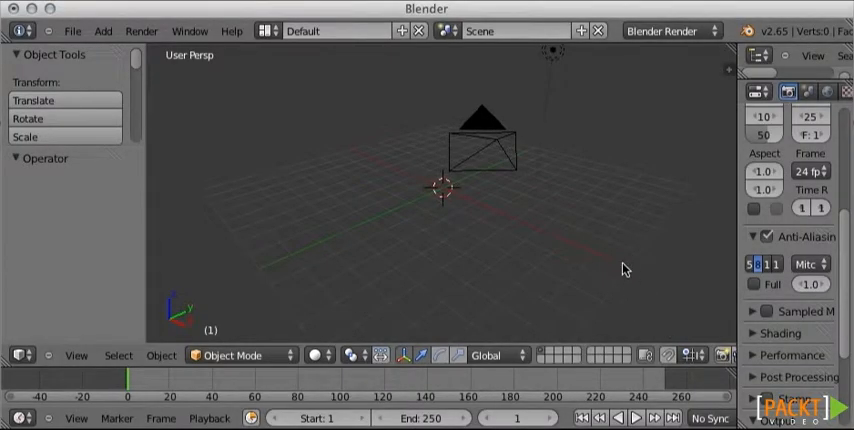
pyautogui.moveTo(546, 237)
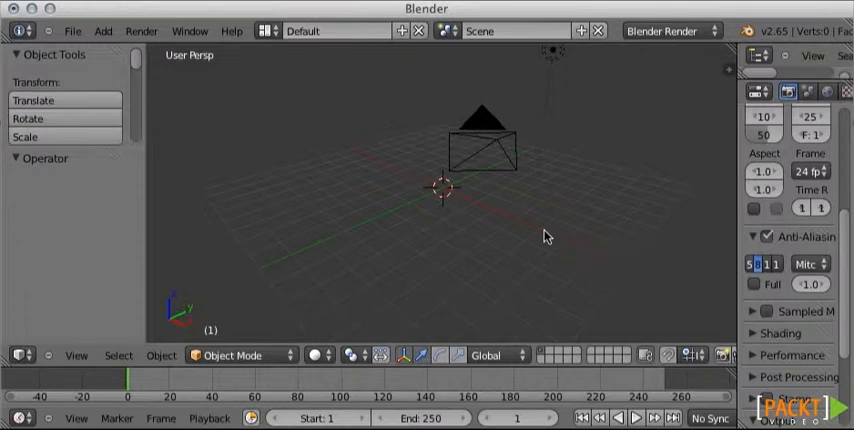
pyautogui.moveTo(530, 148)
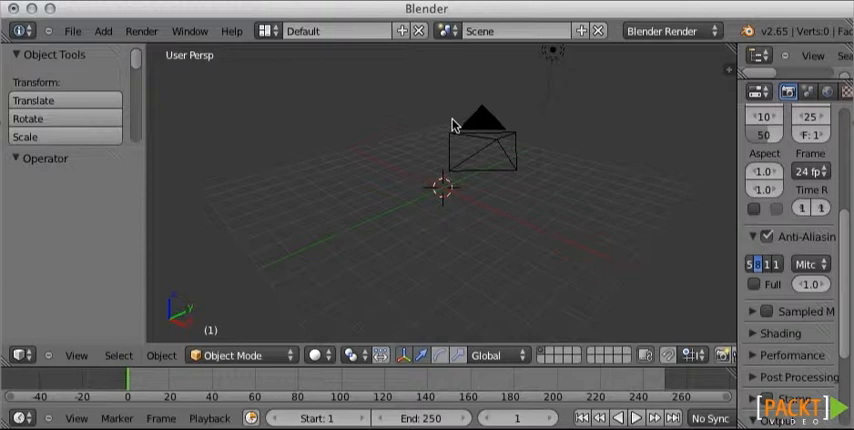
pyautogui.moveTo(444, 148)
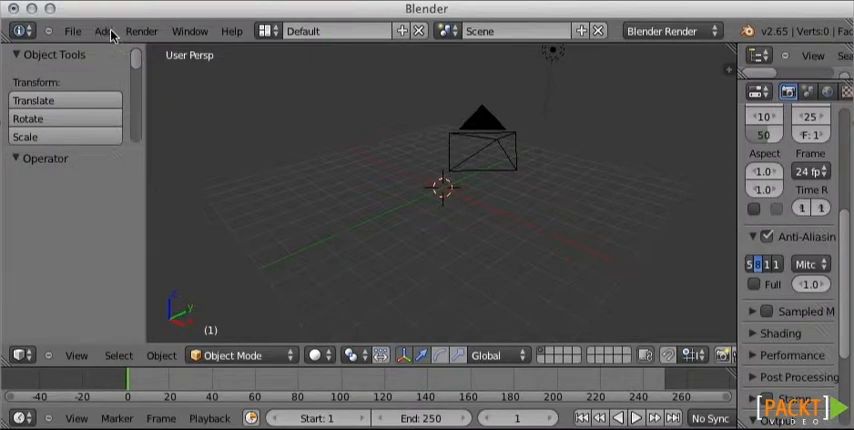
# Add a Suzanne monkey head mesh at the scene origin from the Add > Mesh menu
pyautogui.click(103, 30)
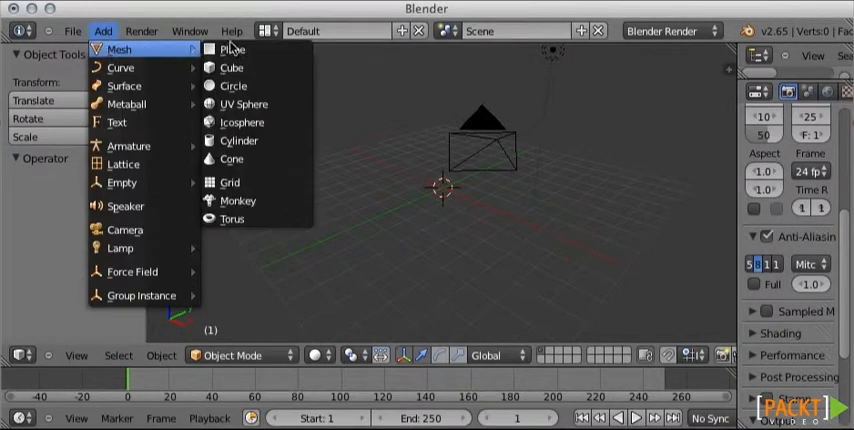
pyautogui.click(238, 200)
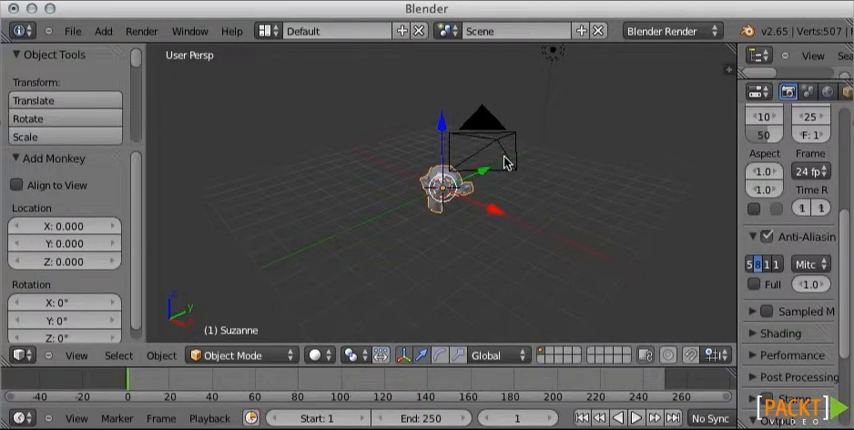
pyautogui.moveTo(547, 207)
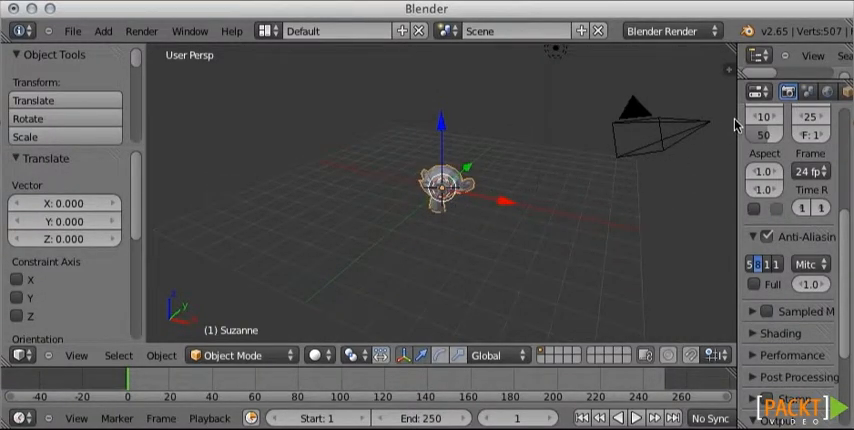
pyautogui.moveTo(500, 196)
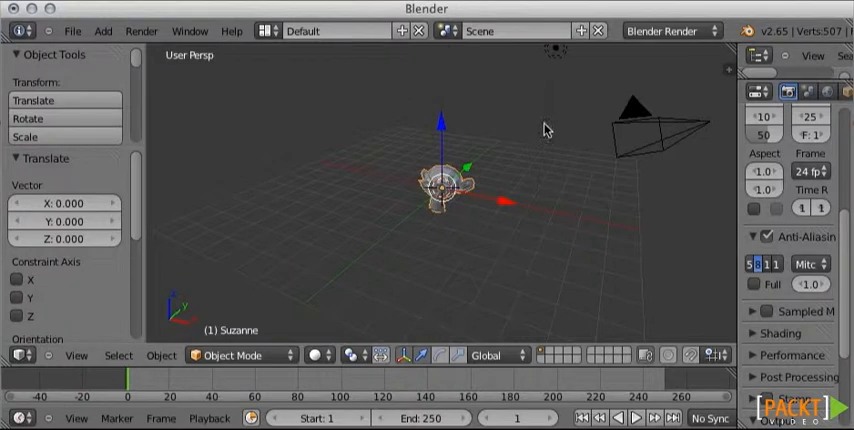
pyautogui.moveTo(628, 163)
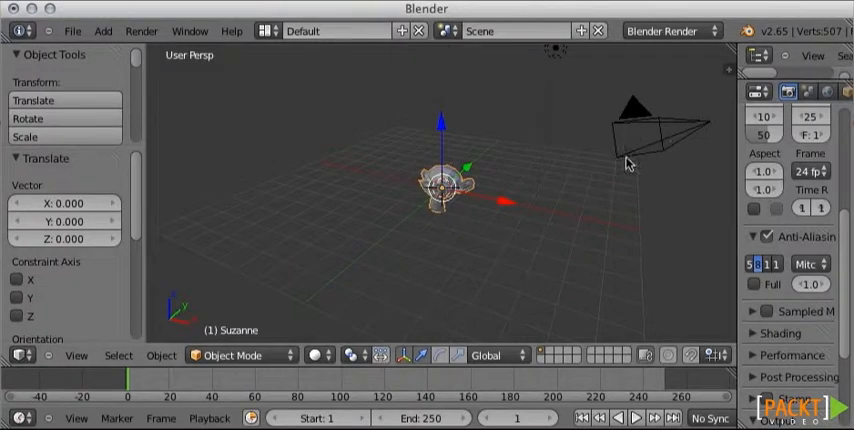
pyautogui.moveTo(361, 159)
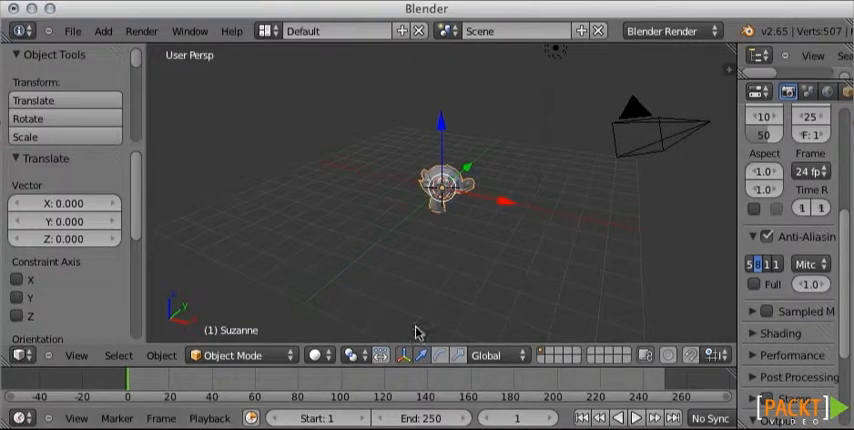
pyautogui.moveTo(353, 200)
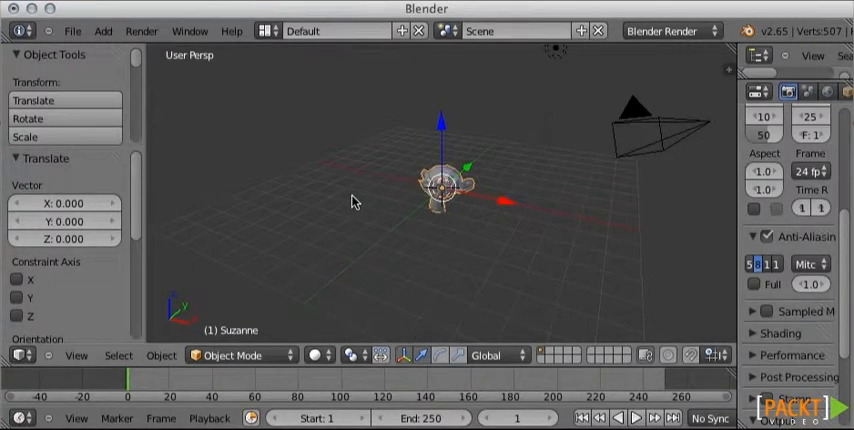
pyautogui.moveTo(333, 147)
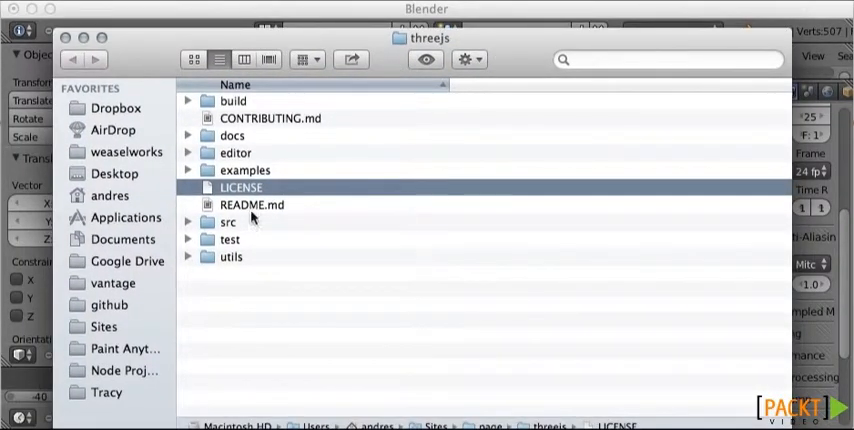
pyautogui.moveTo(230, 262)
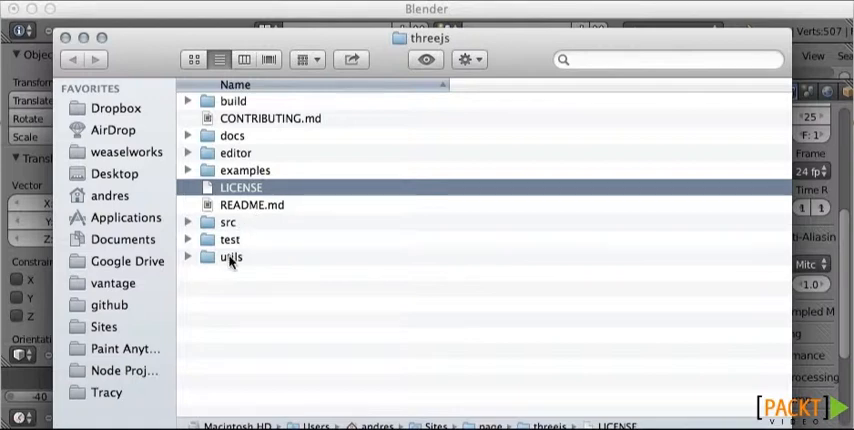
# In Finder, open utils, exporters, 2.65 and scripts, then the io_mesh_threejs add-on folder
pyautogui.doubleClick(231, 257)
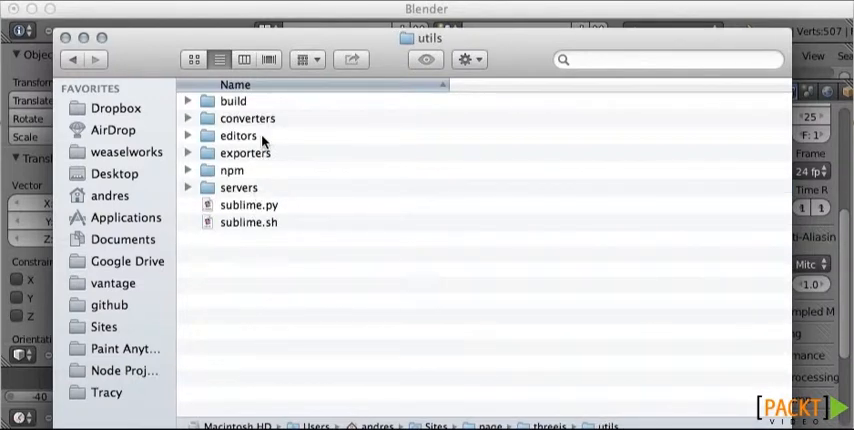
pyautogui.click(245, 152)
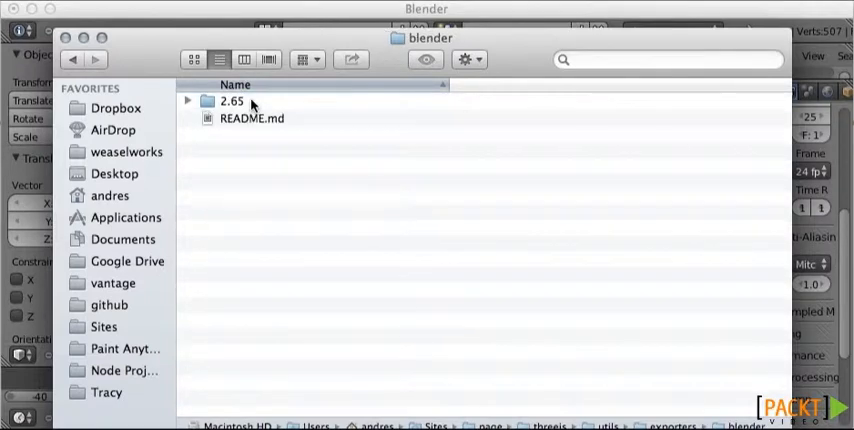
pyautogui.doubleClick(232, 101)
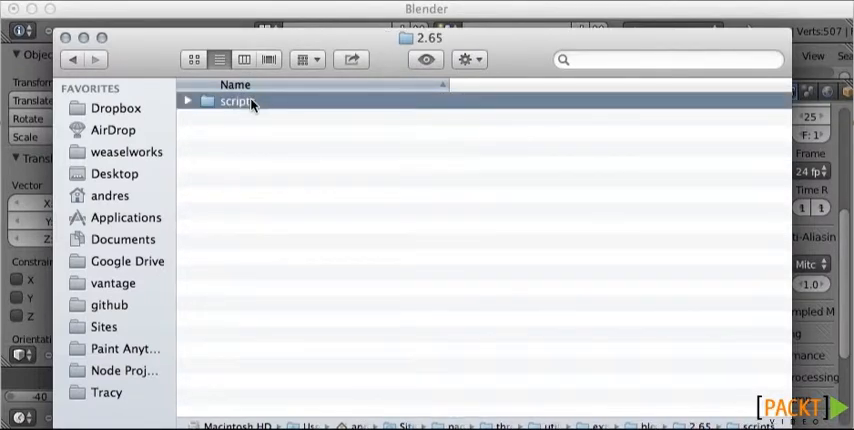
pyautogui.doubleClick(237, 101)
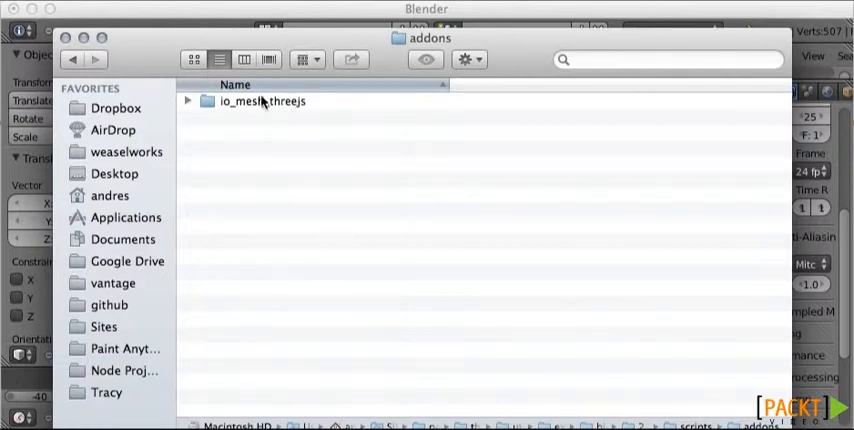
pyautogui.click(262, 100)
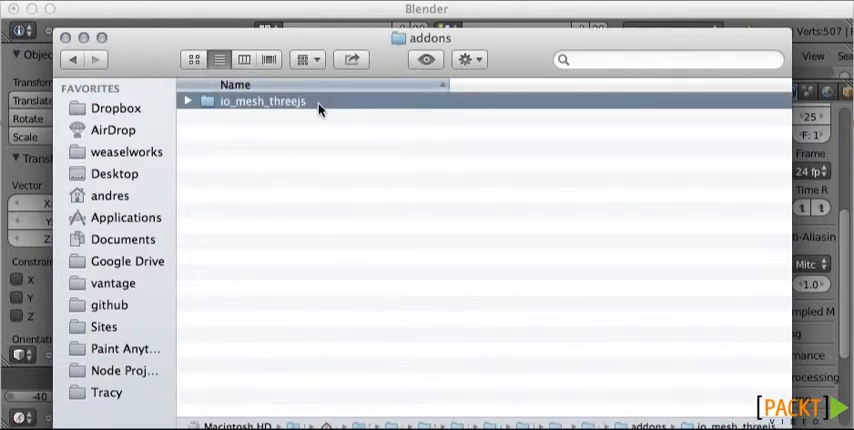
pyautogui.doubleClick(262, 101)
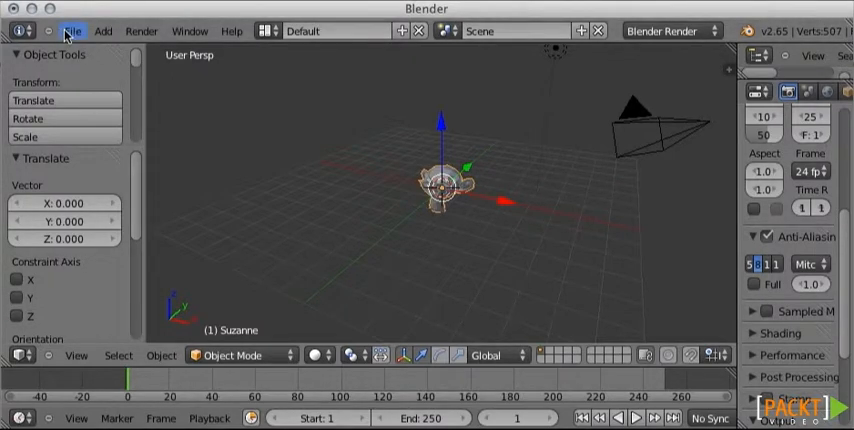
# Search the add-on preferences for 'thre' and enable Import-Export: three.js format
pyautogui.click(72, 31)
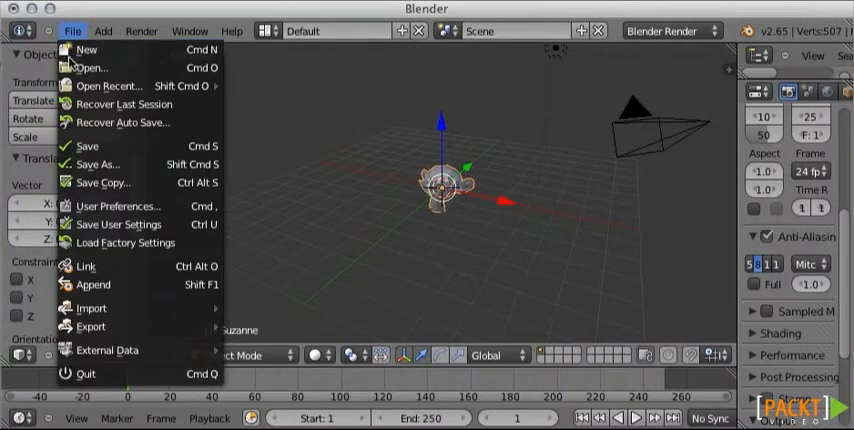
pyautogui.moveTo(118, 207)
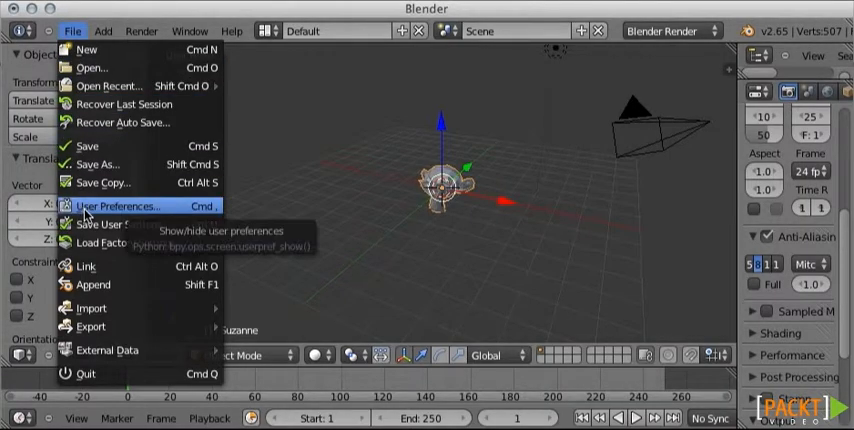
pyautogui.click(117, 206)
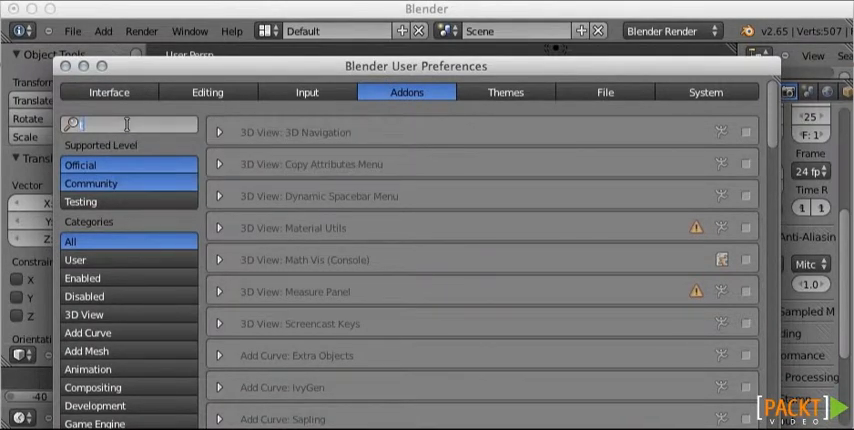
pyautogui.write('thre')
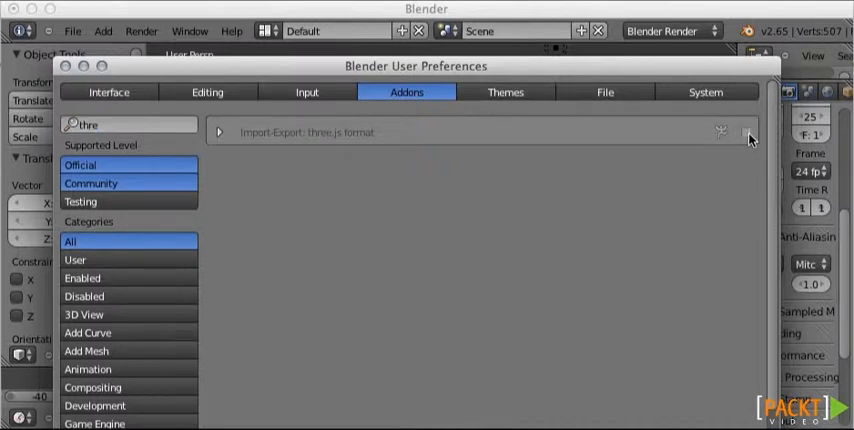
pyautogui.click(746, 131)
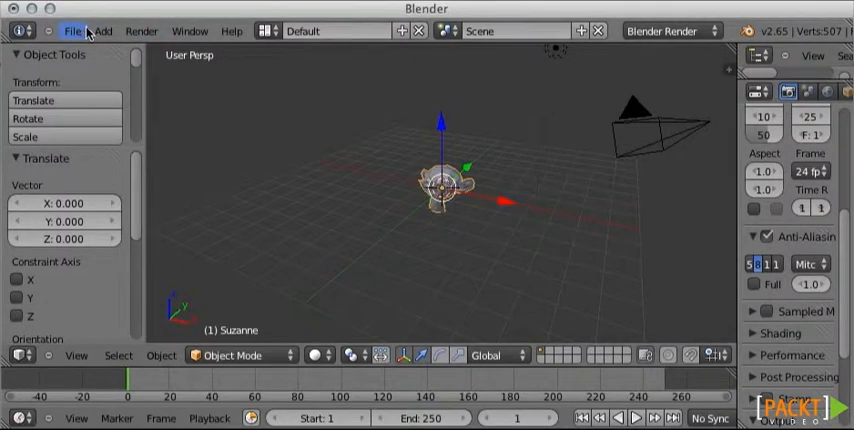
# Choose File > Export > Three.js (.js) to open the export file browser
pyautogui.click(72, 31)
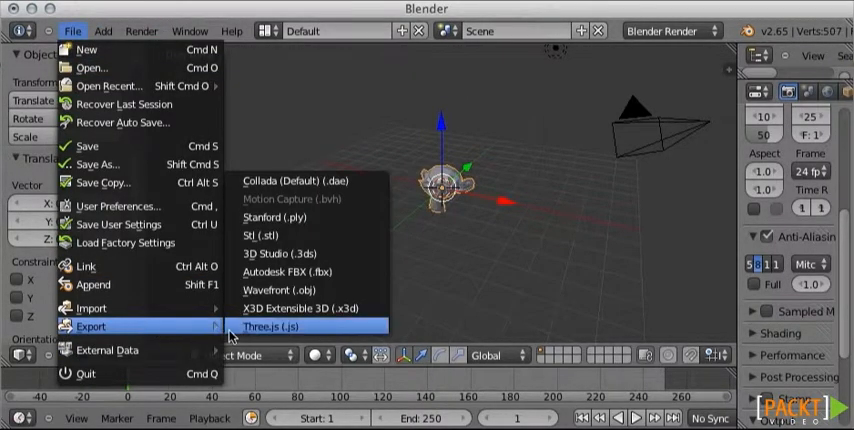
pyautogui.moveTo(320, 335)
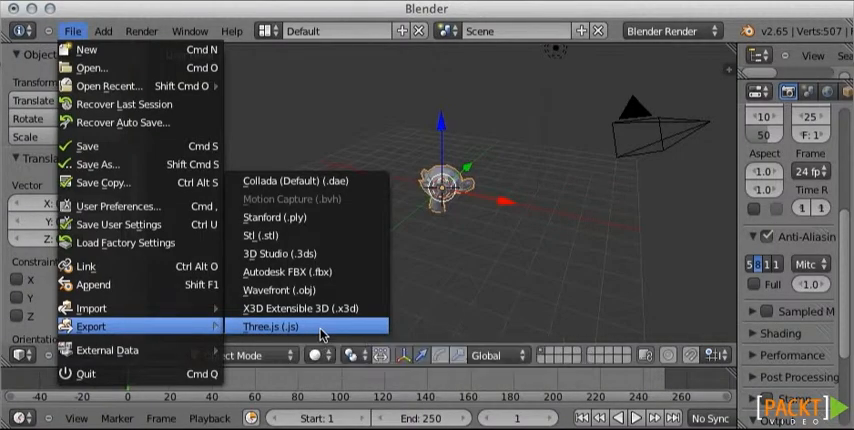
pyautogui.click(270, 327)
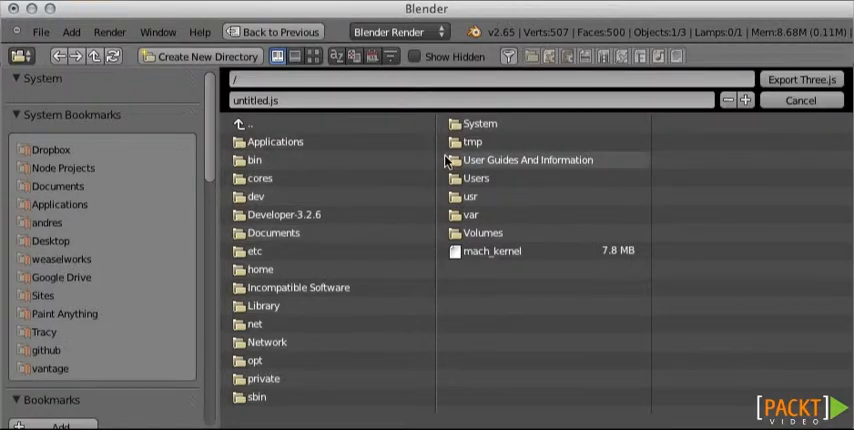
pyautogui.moveTo(303, 159)
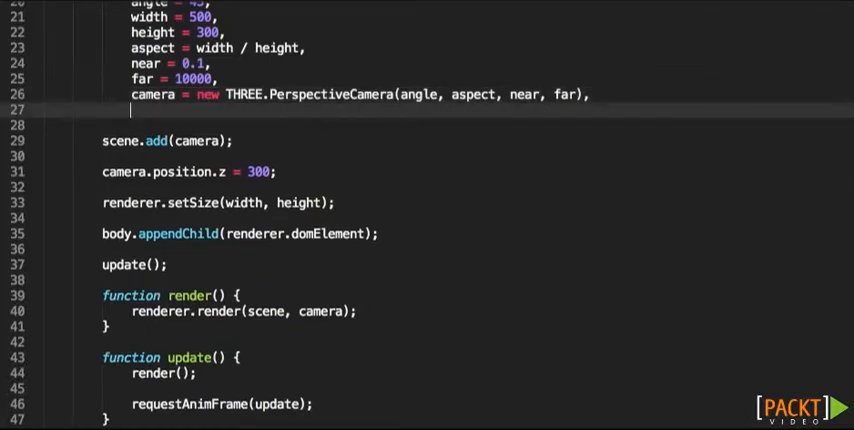
# Declare monkeyLoader = new THREE.SceneLoader(); in the script
pyautogui.write('monkey')
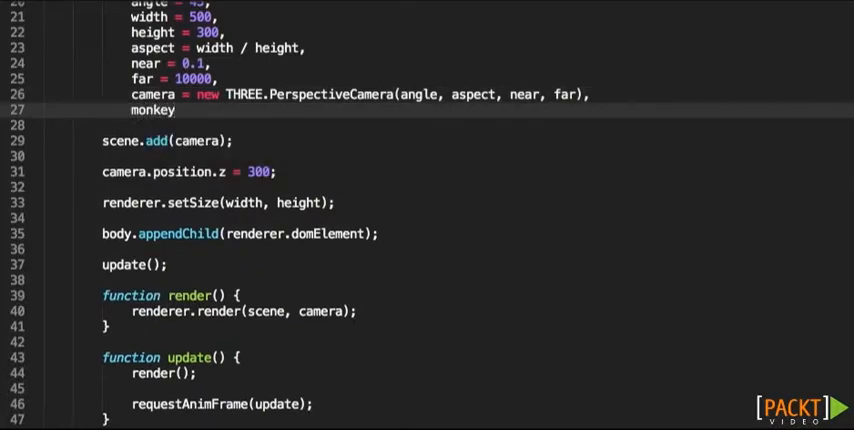
pyautogui.write('Loader = new THREE.S')
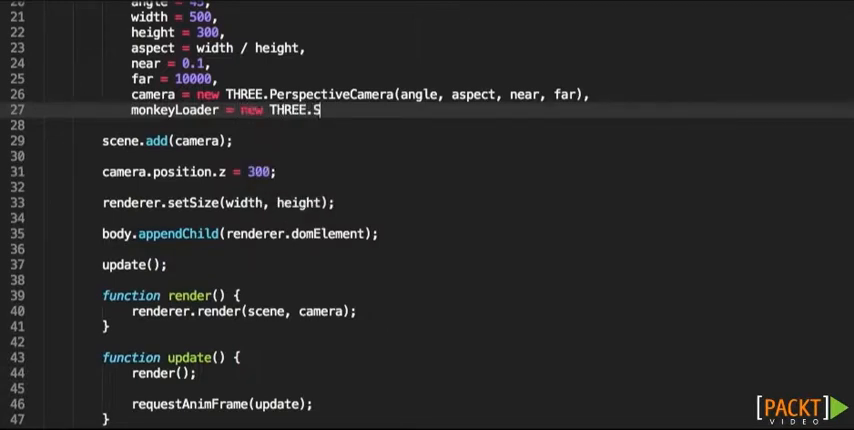
pyautogui.write('ceneLoader();')
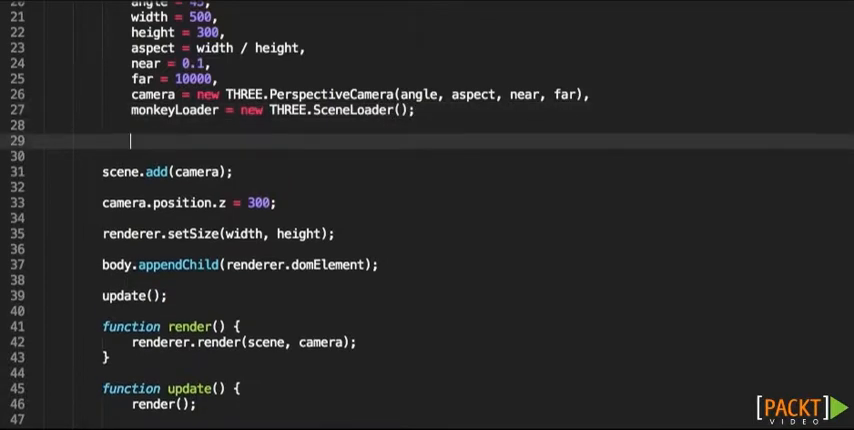
# Load monkey.js with a callback setting camera = res.currentCamera and scene = res.scene
pyautogui.write('monkeyLoader.l')
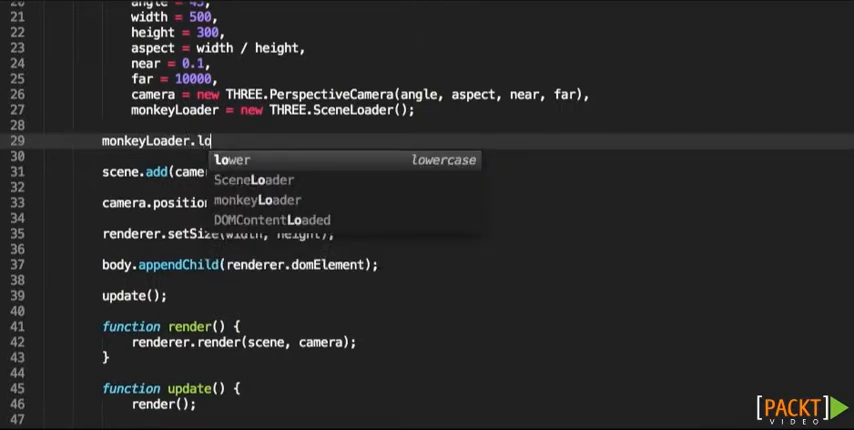
pyautogui.write('oad("monk")')
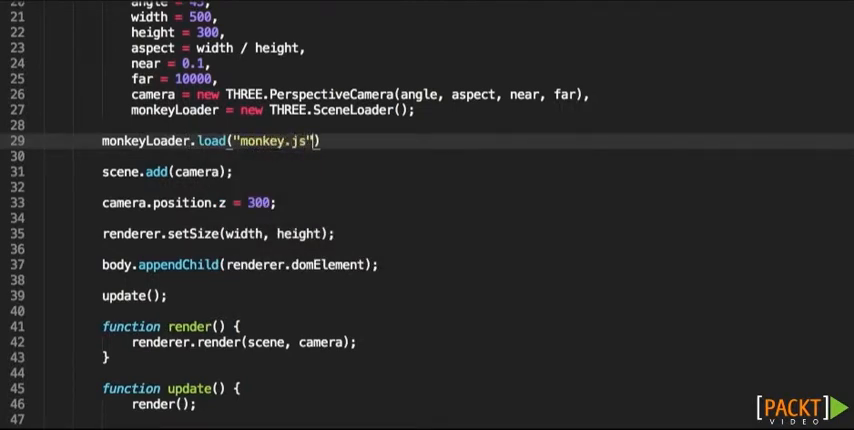
pyautogui.write(', function()')
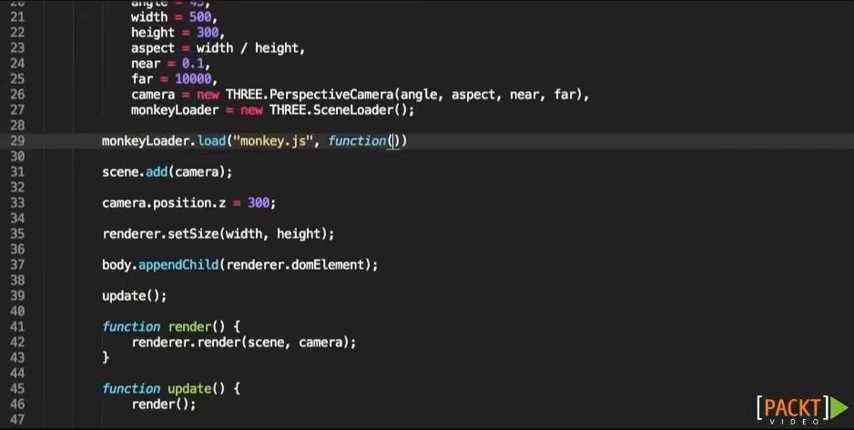
pyautogui.write('res) {')
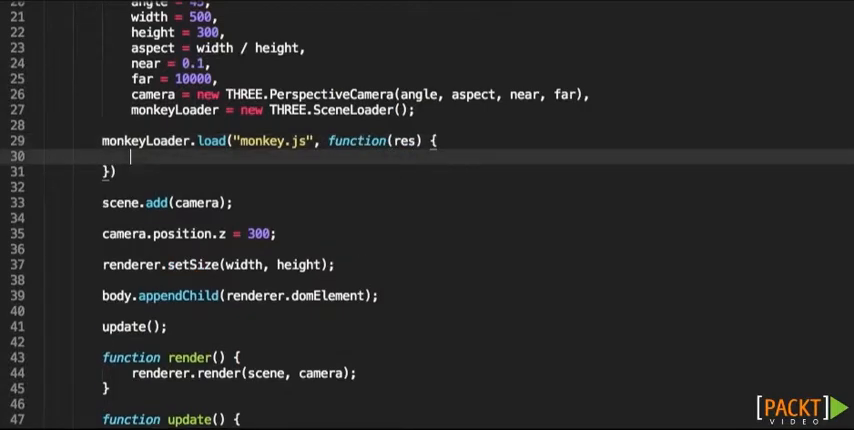
pyautogui.write(';')
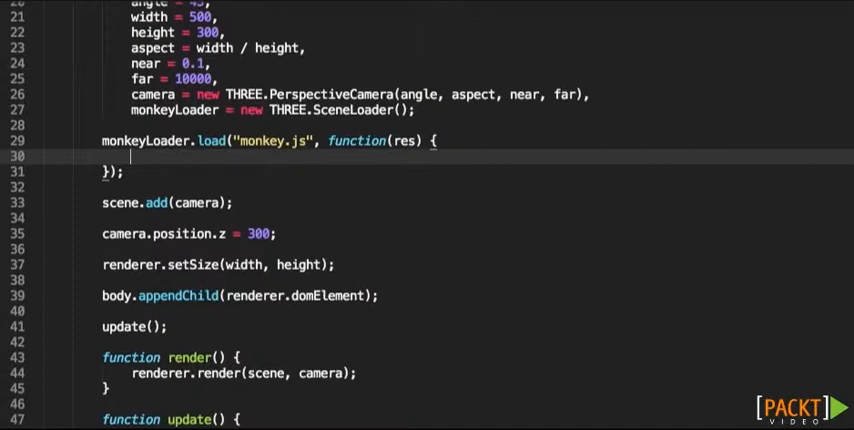
pyautogui.write('camera =')
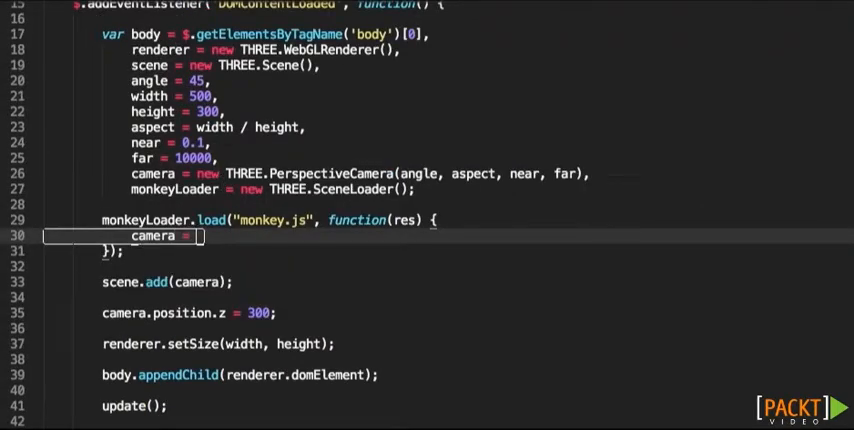
pyautogui.write('res.')
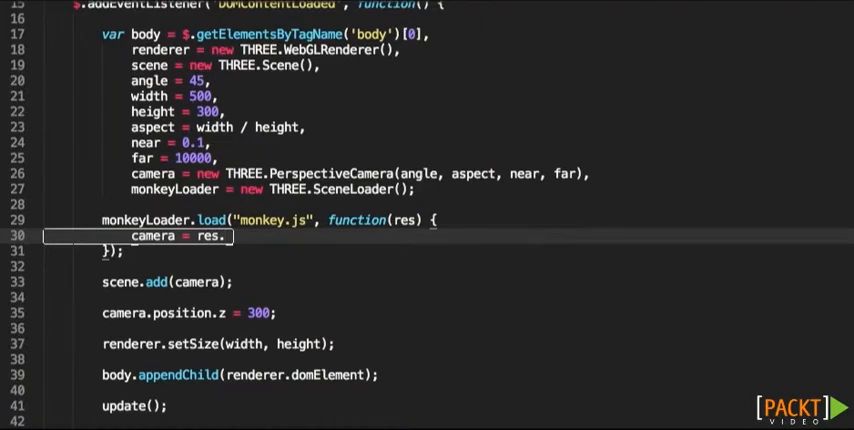
pyautogui.write('currentCamera')
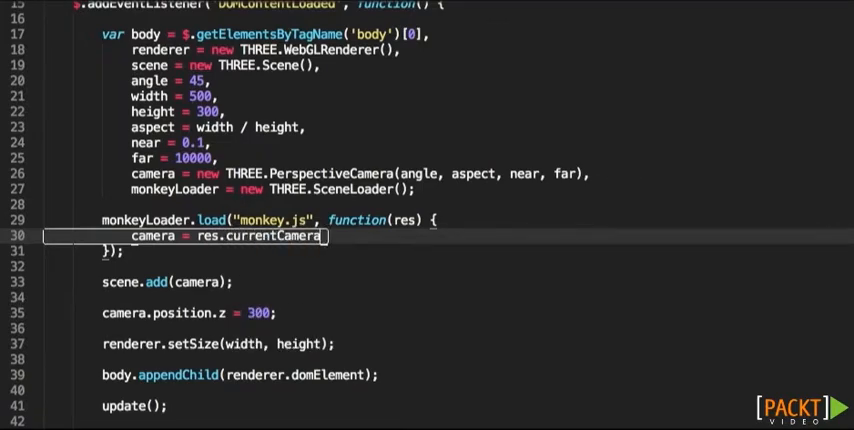
pyautogui.write('scene = r')
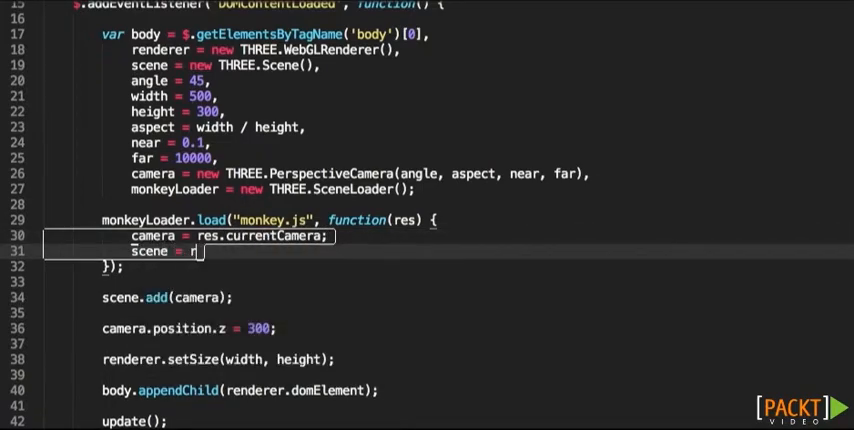
pyautogui.write('es.scene;')
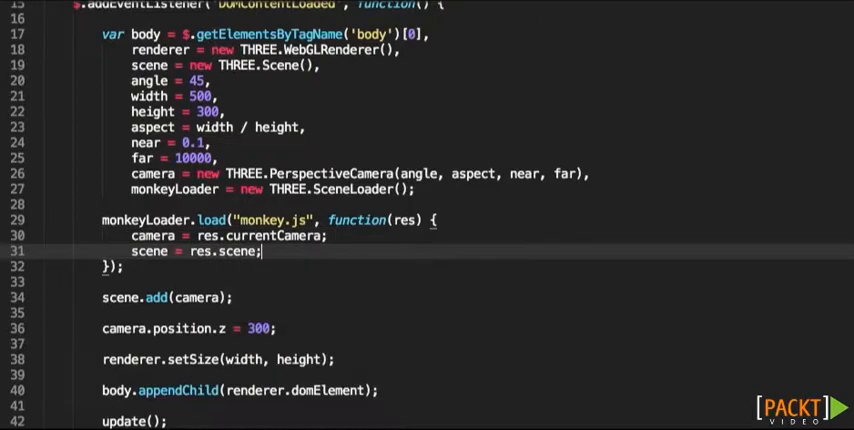